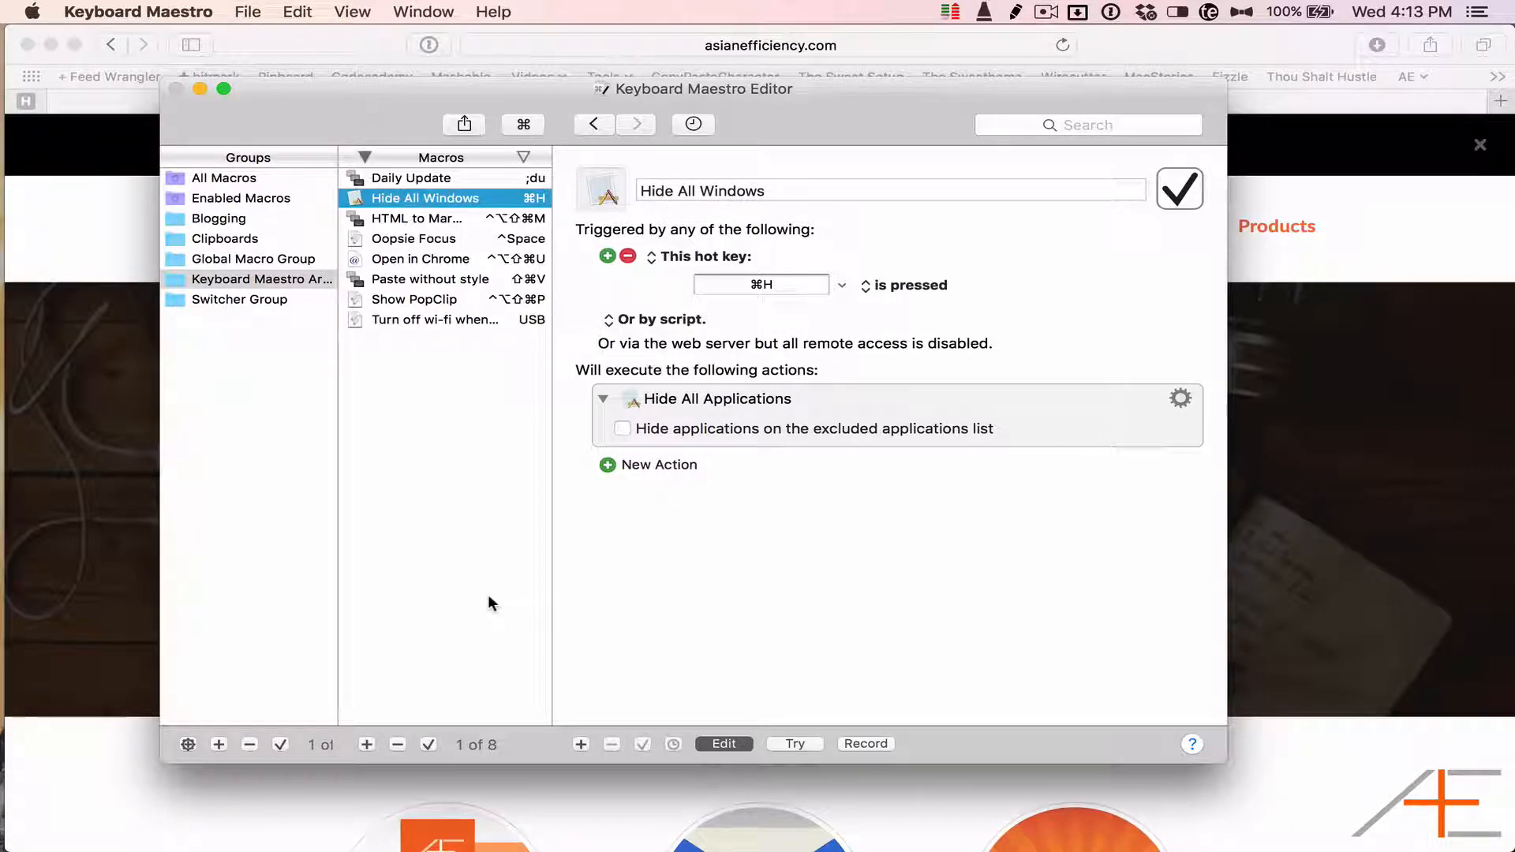
Step: Trigger the 'Hide All Windows' macro with ⌘H so every application hides and the desktop shows
key("cmd+h")
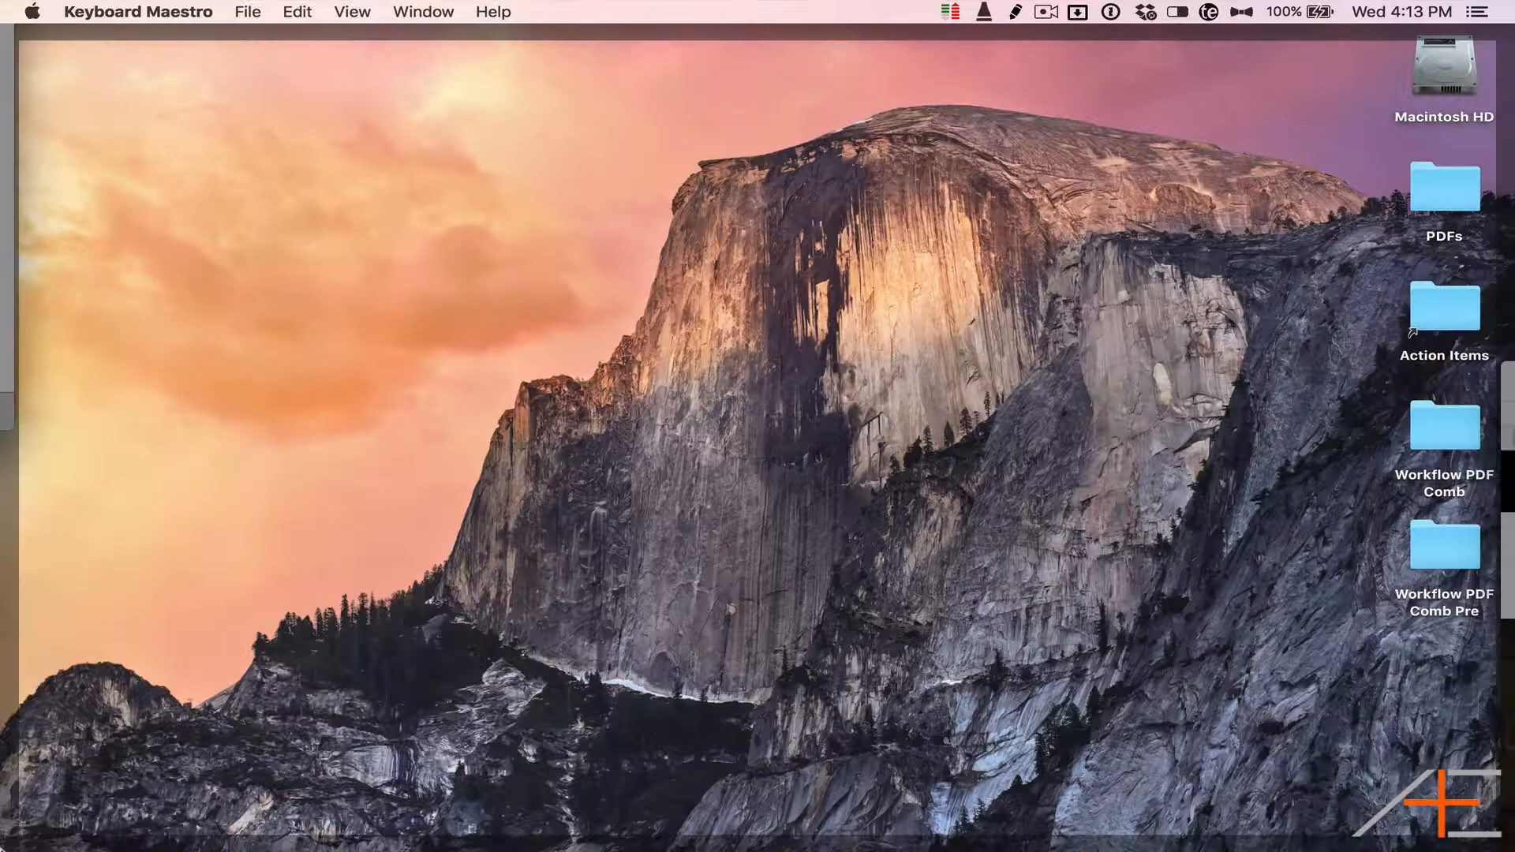